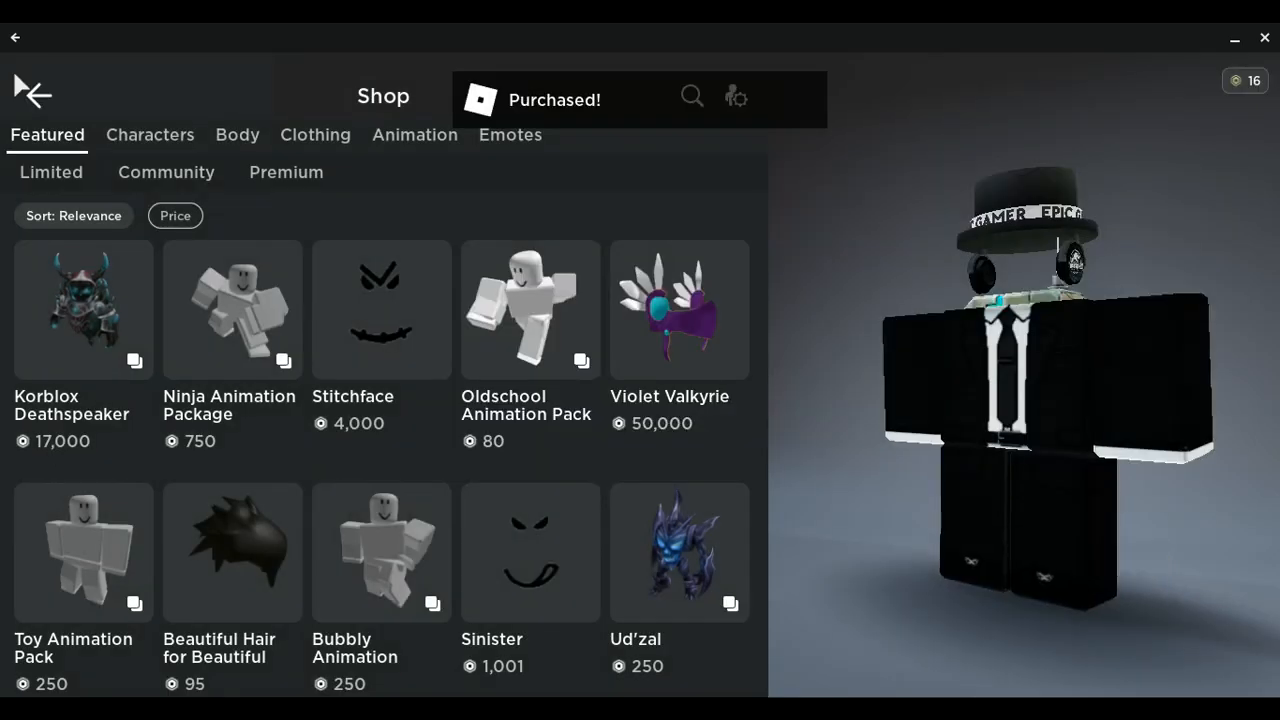
# Go back from the Shop to the Avatar screen showing the newly purchased outfit
pyautogui.click(16, 36)
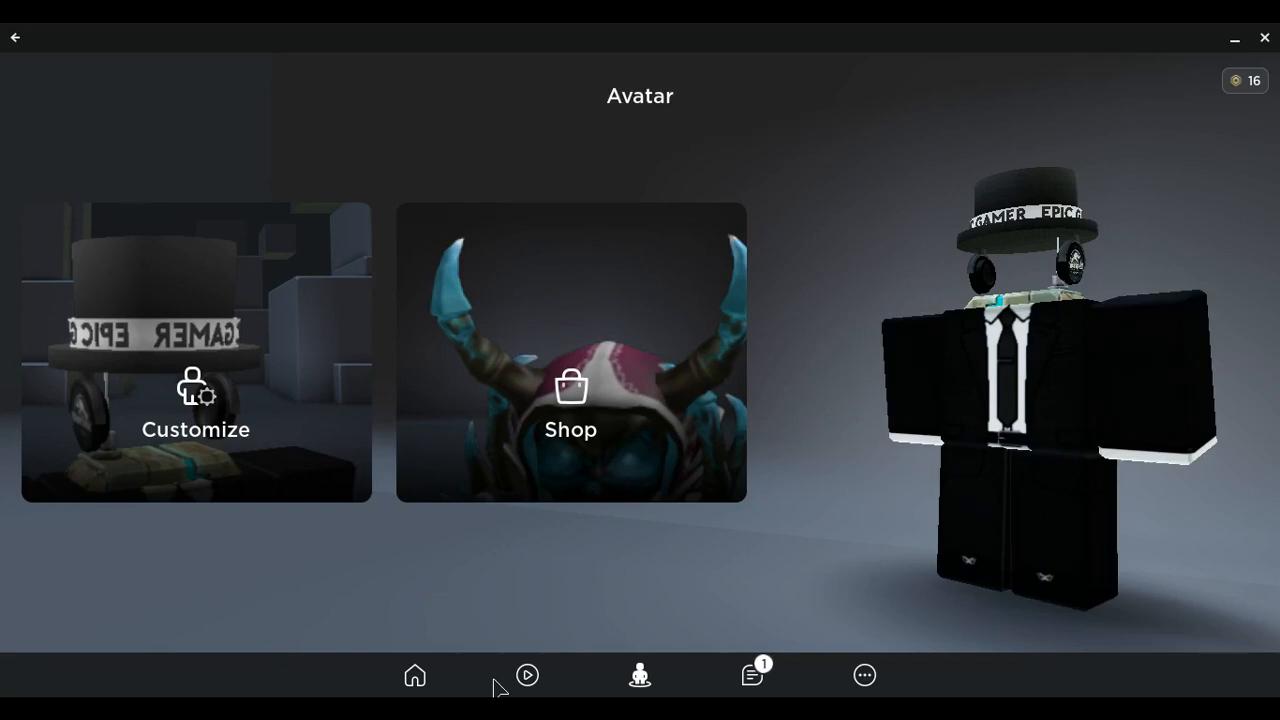